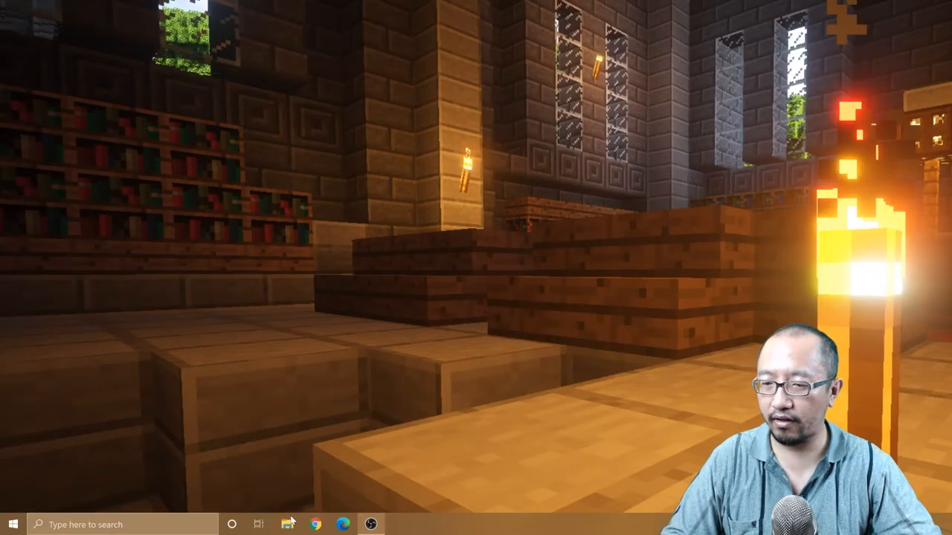
Launch File Explorer and show This PC with its C:, D: and E: drives.
left_click(287, 523)
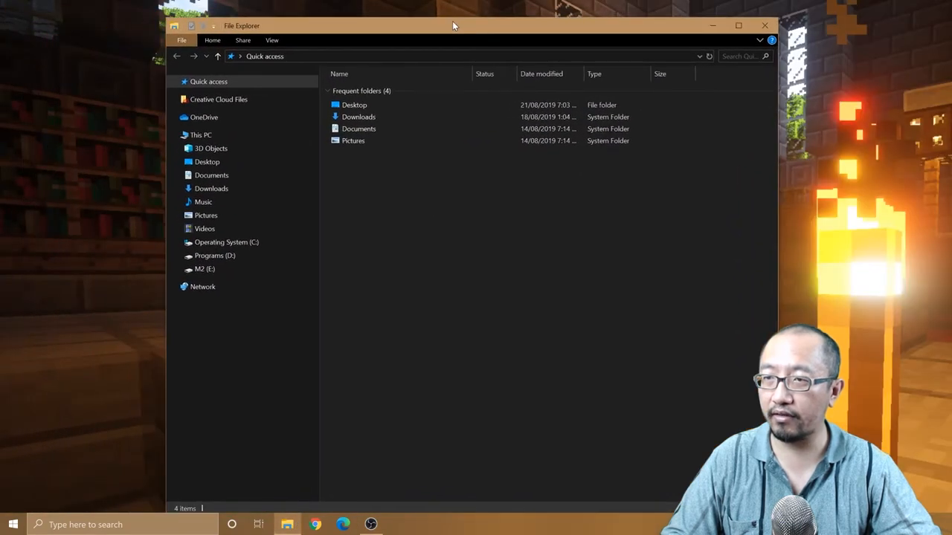
left_click_drag(453, 25, 476, 21)
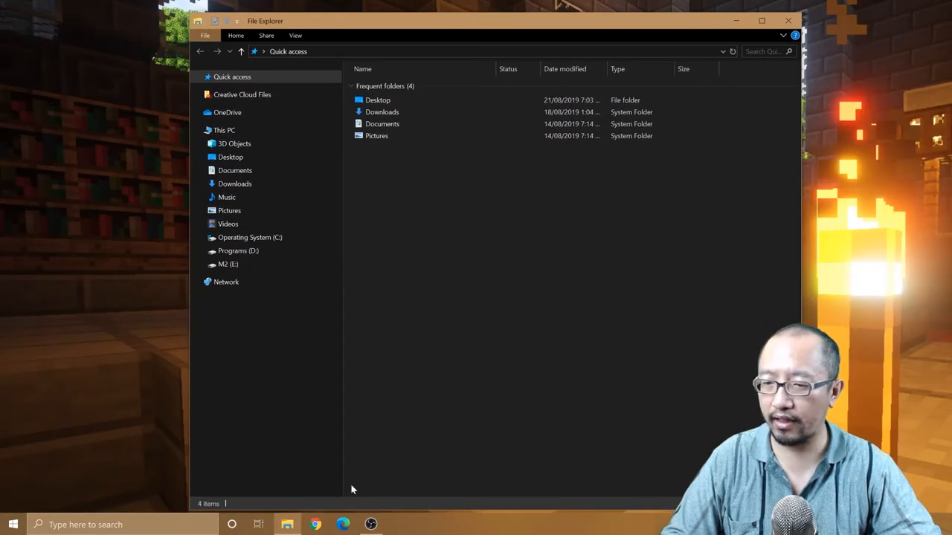
mouse_move(289, 523)
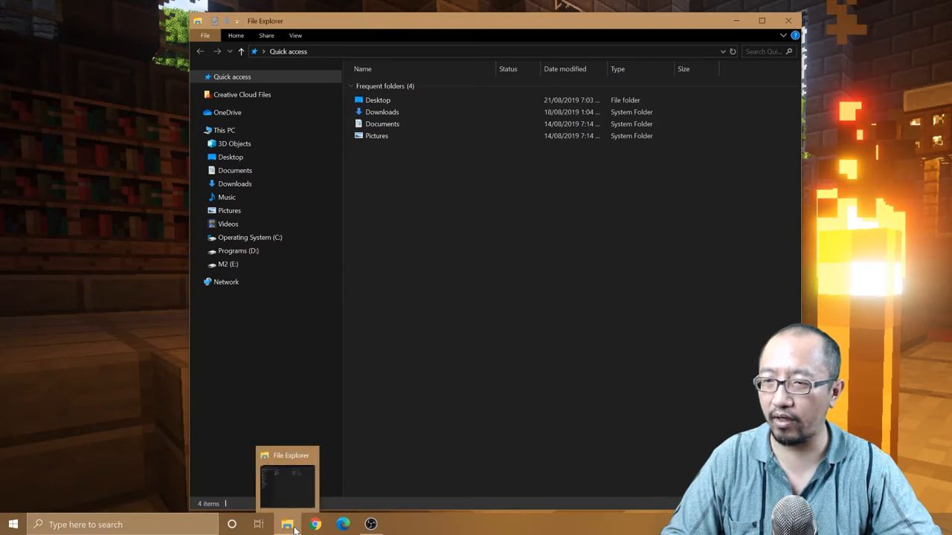
left_click(223, 129)
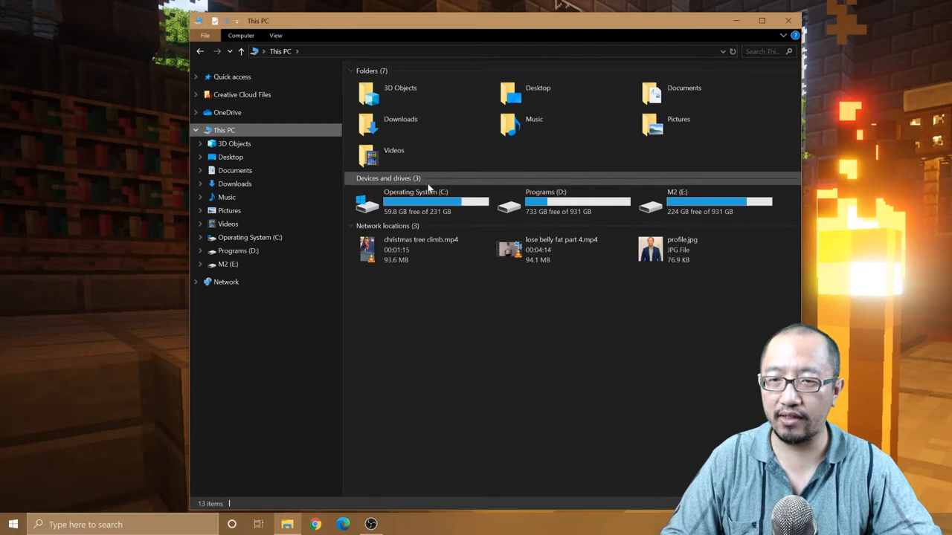
mouse_move(702, 206)
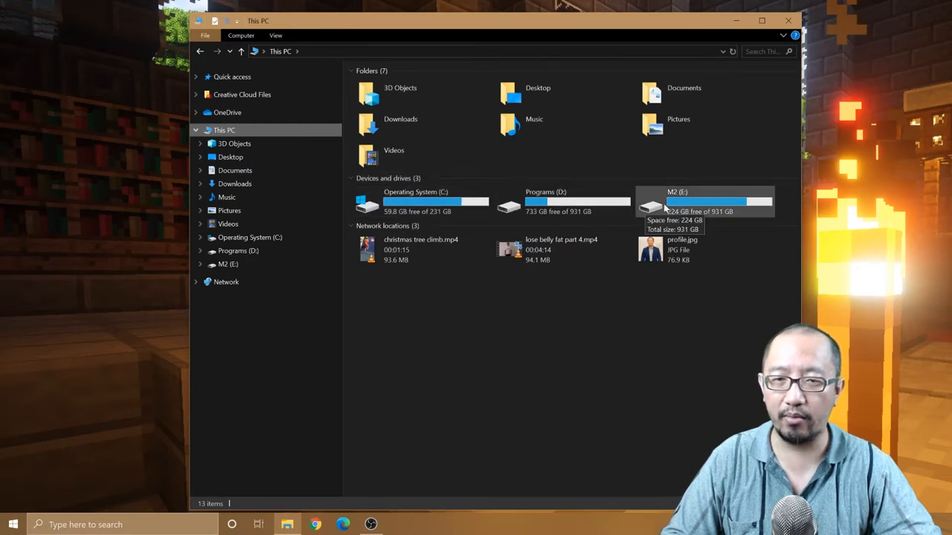
mouse_move(452, 194)
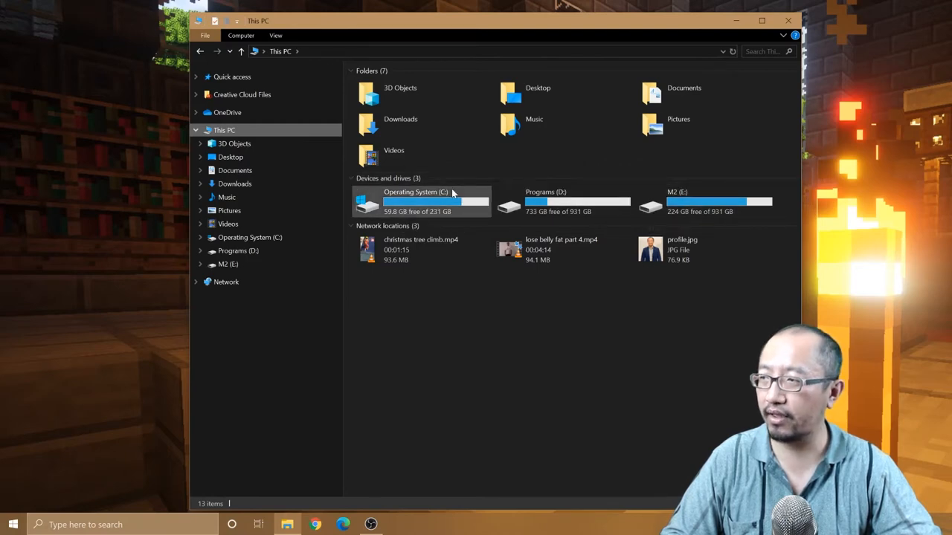
mouse_move(453, 193)
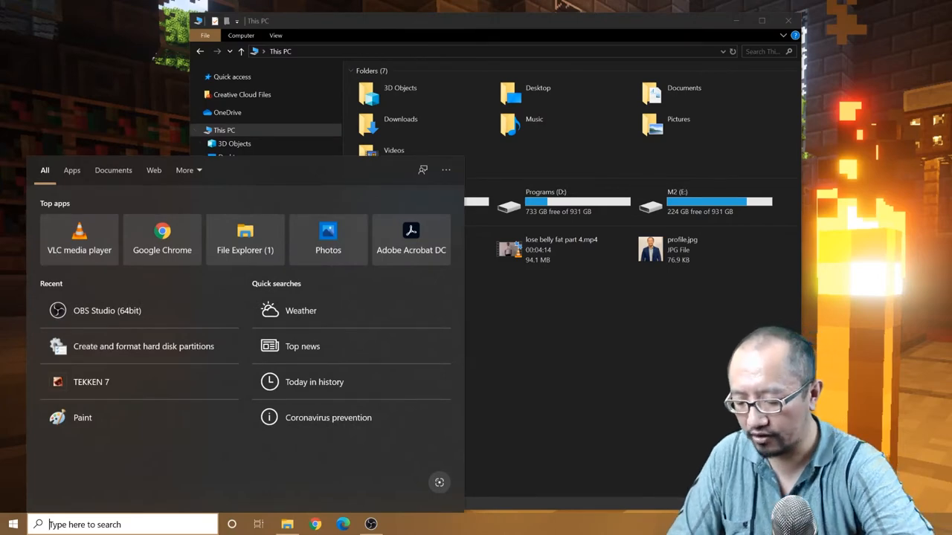
Search for 'disk management' and launch Create and format hard disk partitions.
type("disk management")
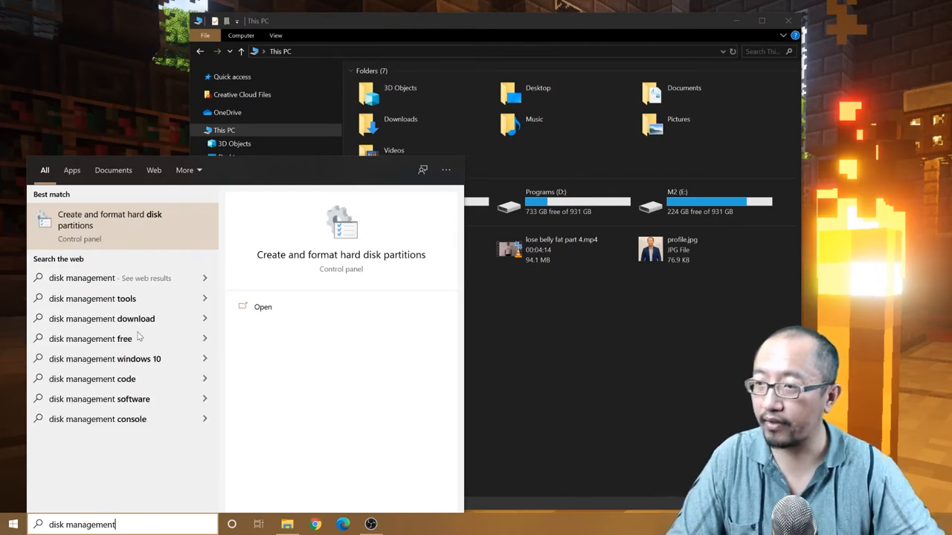
left_click(110, 220)
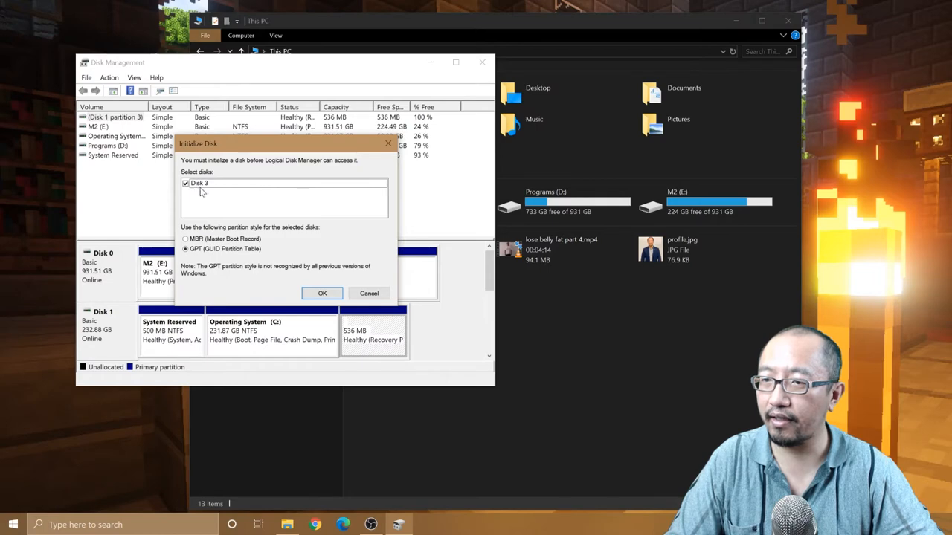
mouse_move(274, 232)
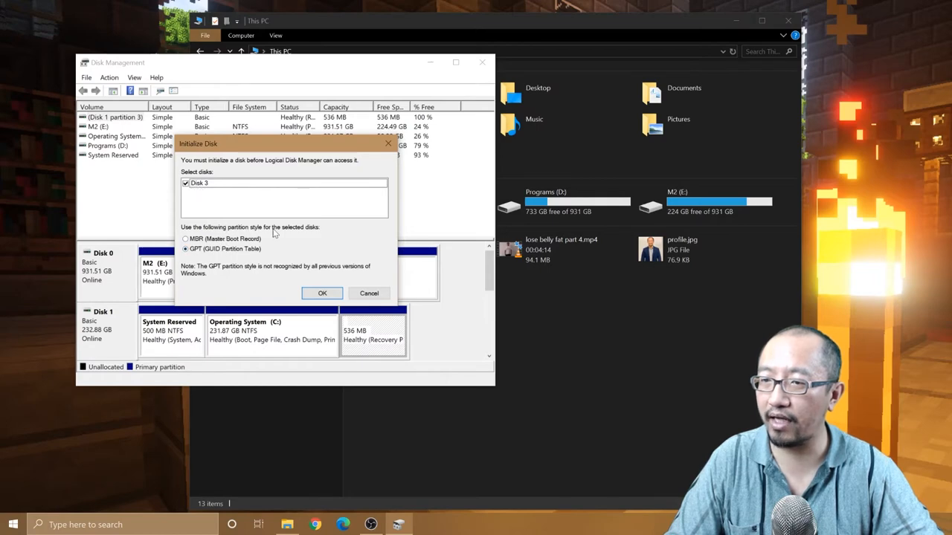
mouse_move(284, 277)
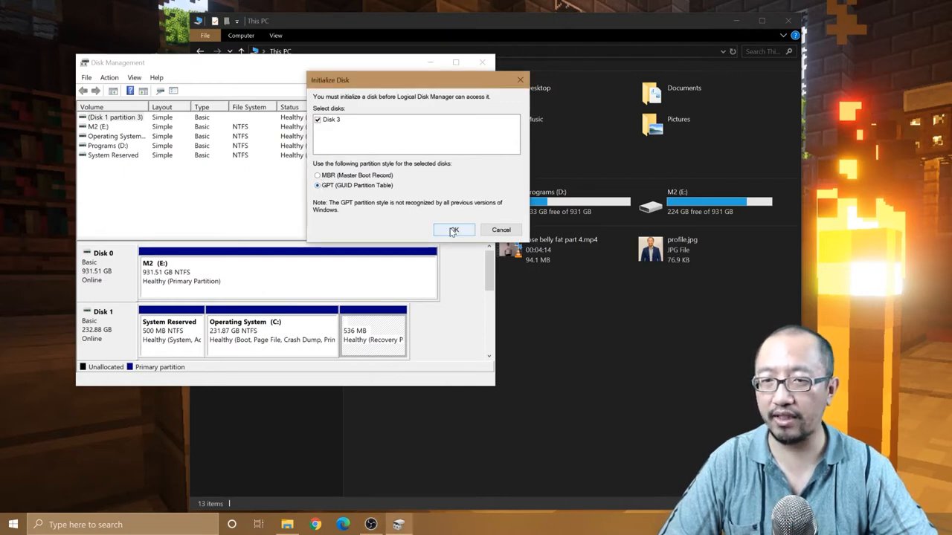
Initialize Disk 3 with the GPT (GUID Partition Table) partition style.
left_click(454, 229)
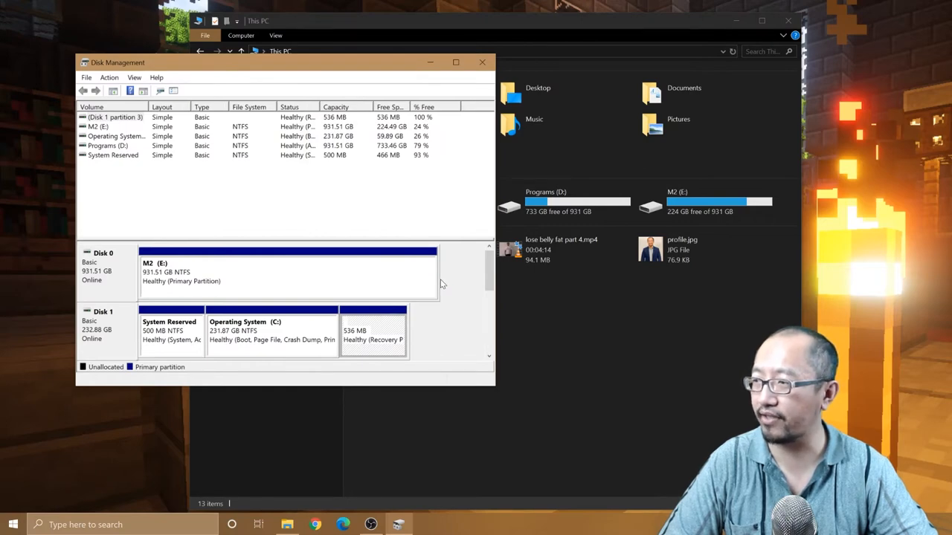
Start a New Simple Volume on Disk 3's 7452.02 GB unallocated space.
left_click(111, 116)
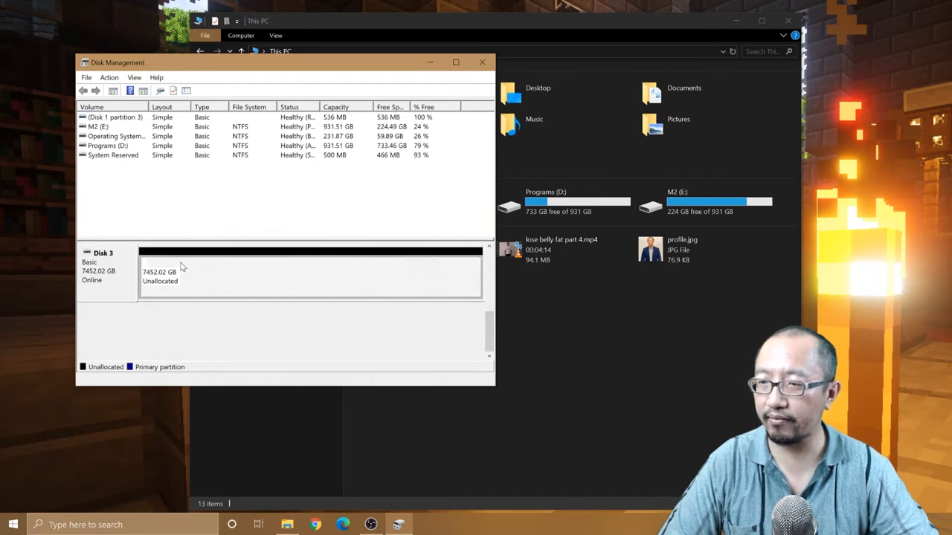
mouse_move(193, 281)
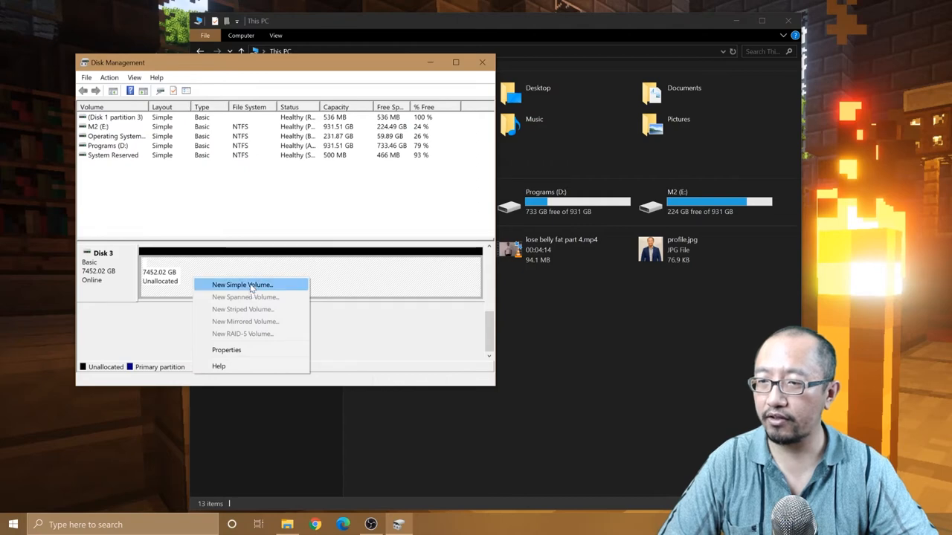
left_click(241, 286)
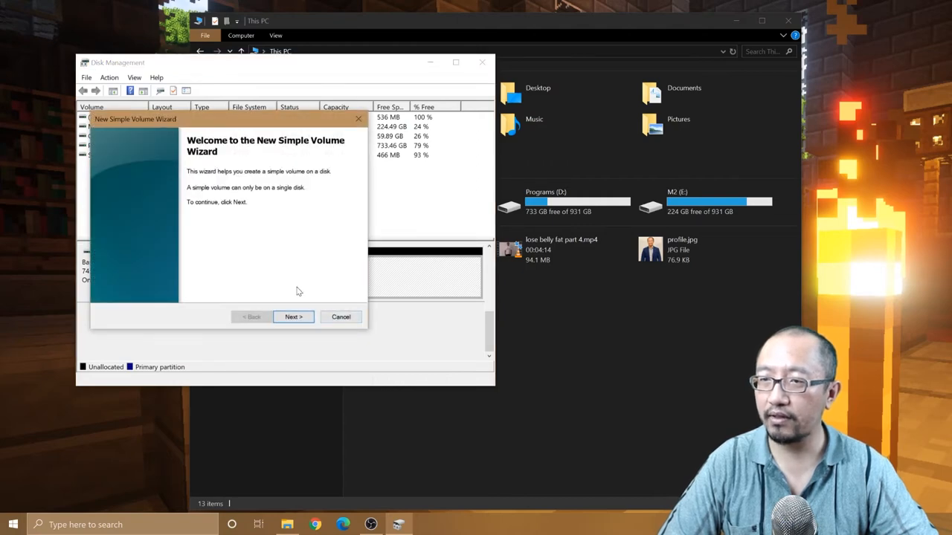
Keep the maximum 7630868 MB volume size and drive letter F in the wizard.
left_click(293, 316)
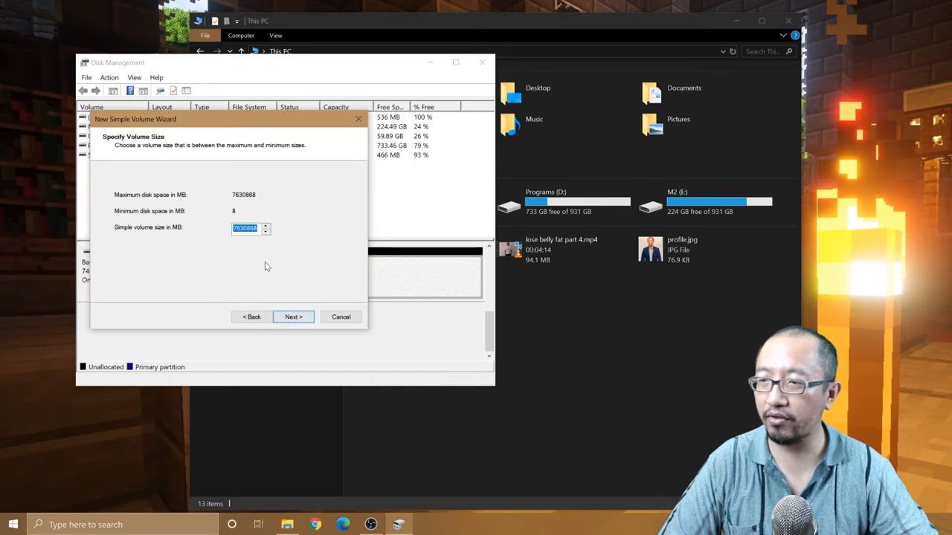
mouse_move(226, 235)
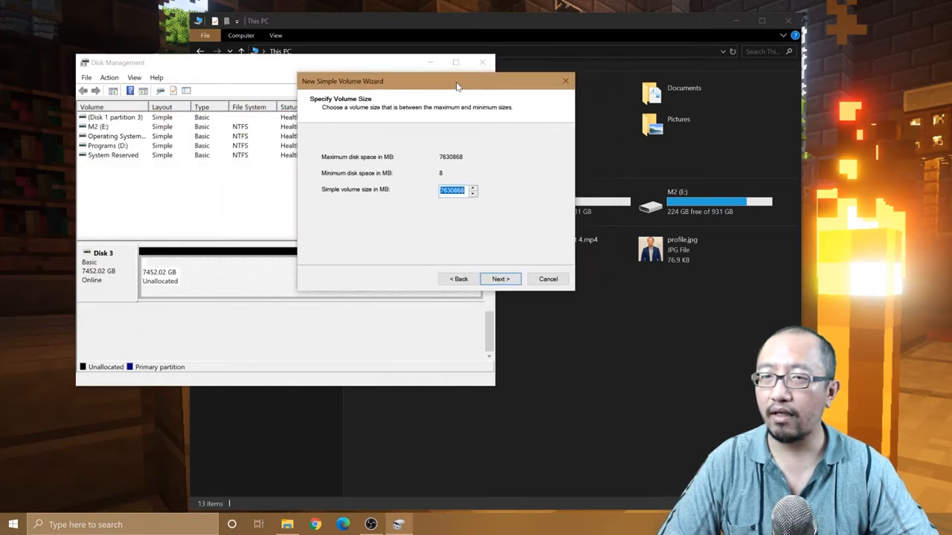
mouse_move(454, 172)
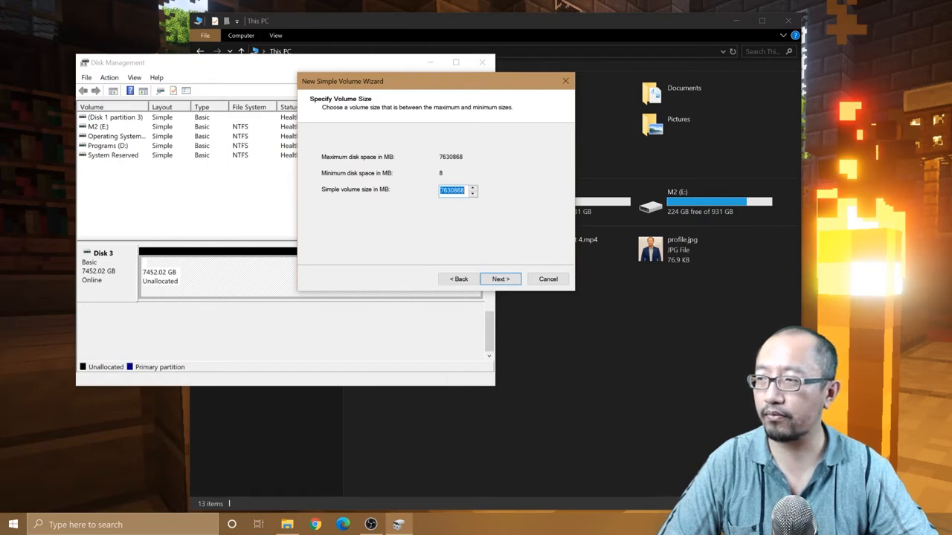
mouse_move(440, 167)
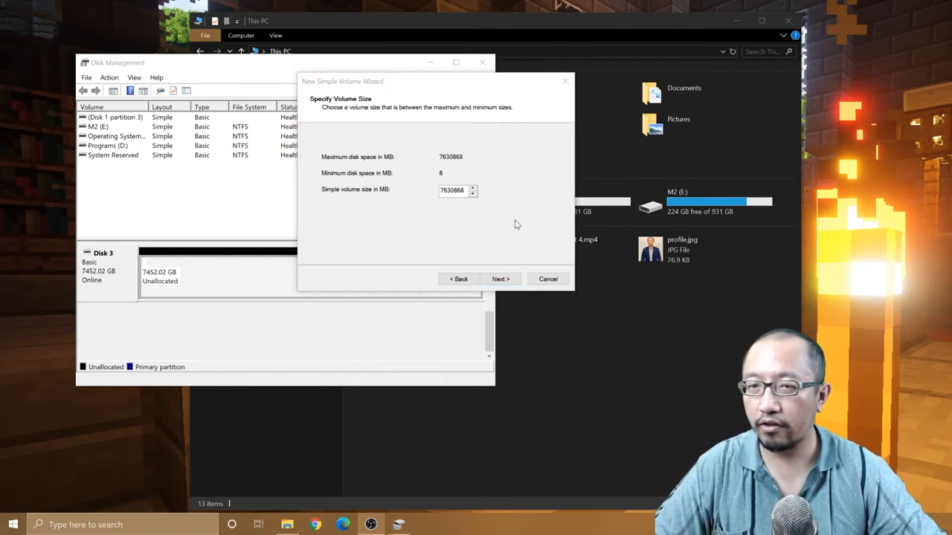
mouse_move(516, 220)
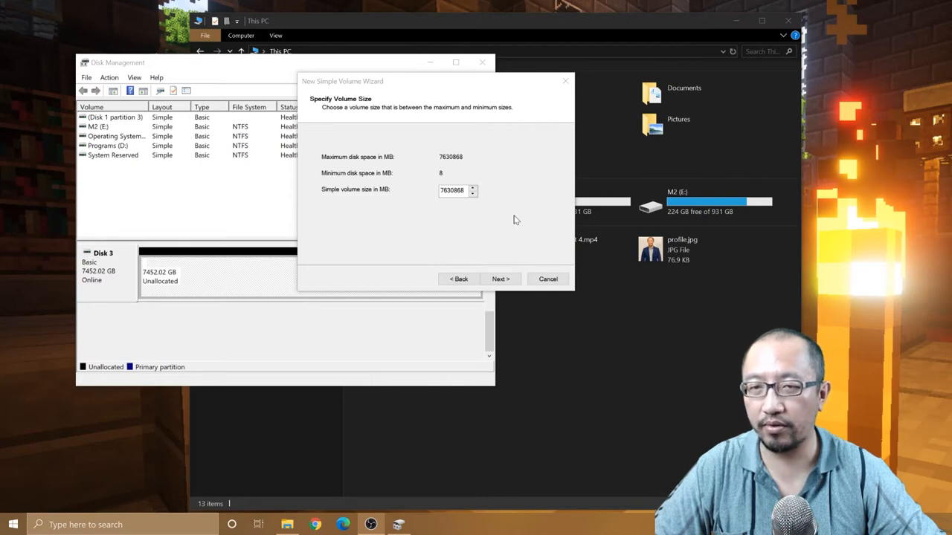
mouse_move(473, 170)
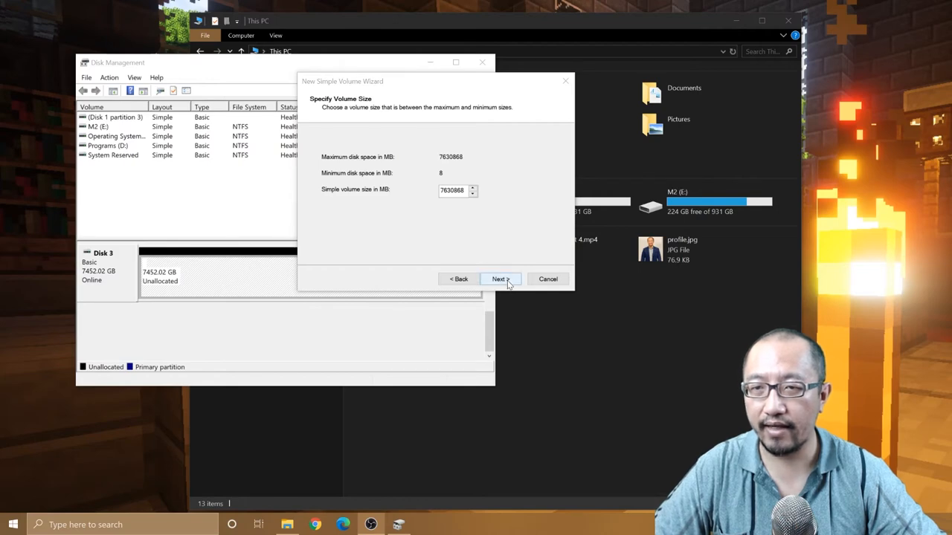
left_click(500, 280)
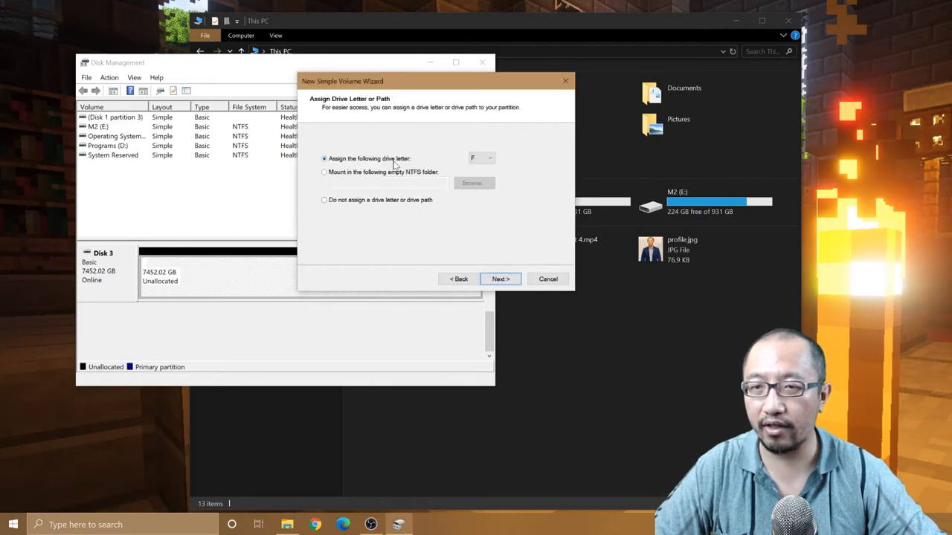
mouse_move(405, 172)
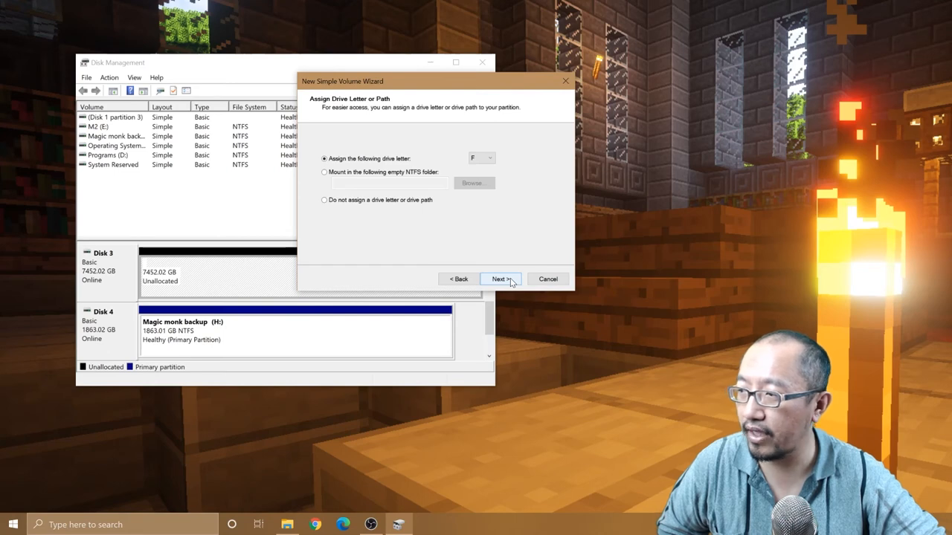
left_click(500, 279)
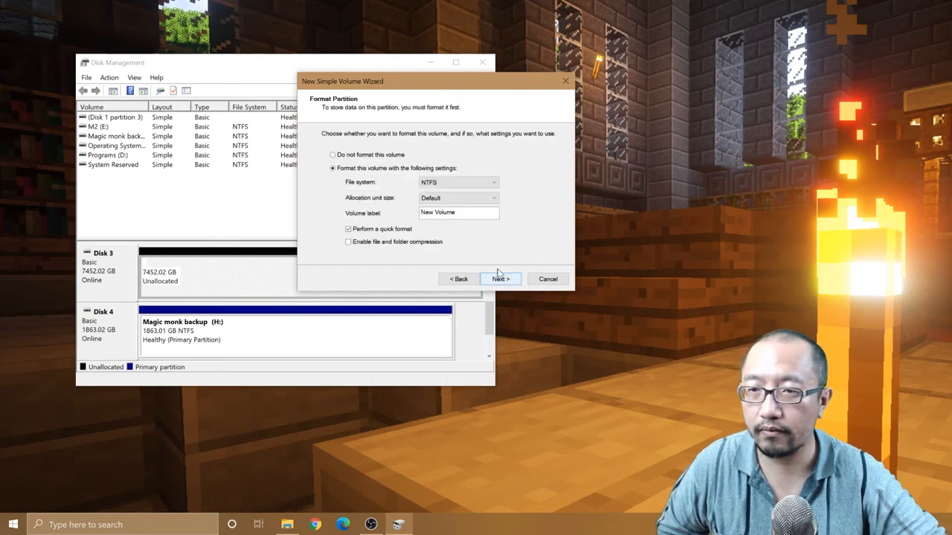
Format the volume as NTFS labelled '8TB HardDrive' and finish the wizard.
left_click(488, 181)
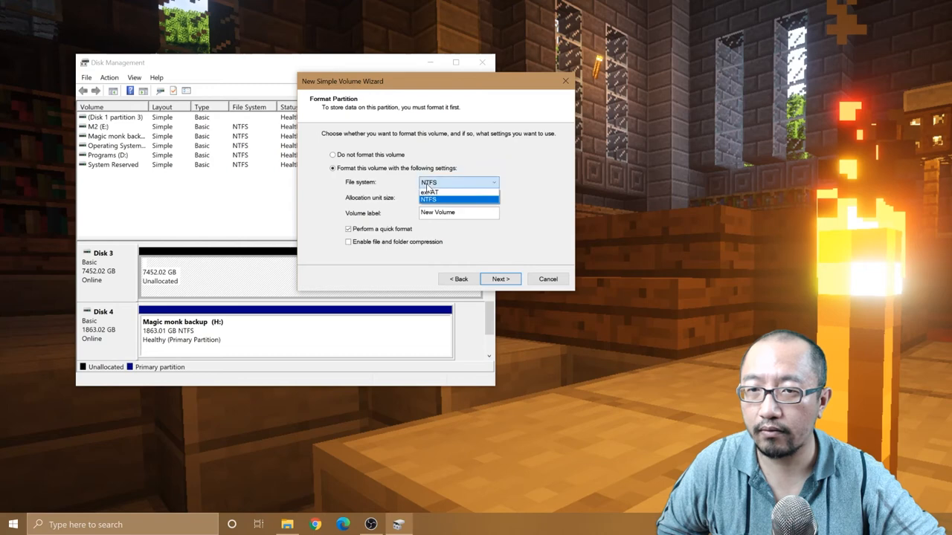
left_click(454, 200)
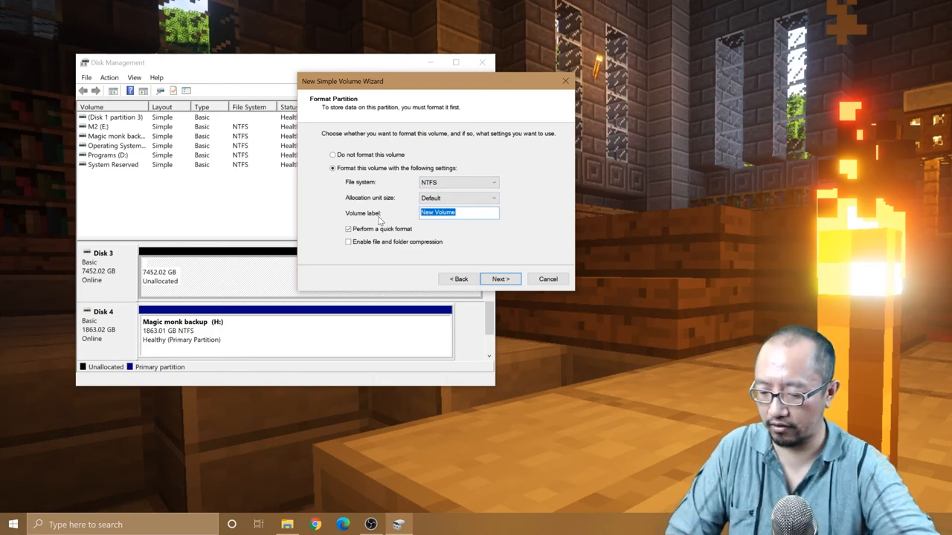
type("8TB")
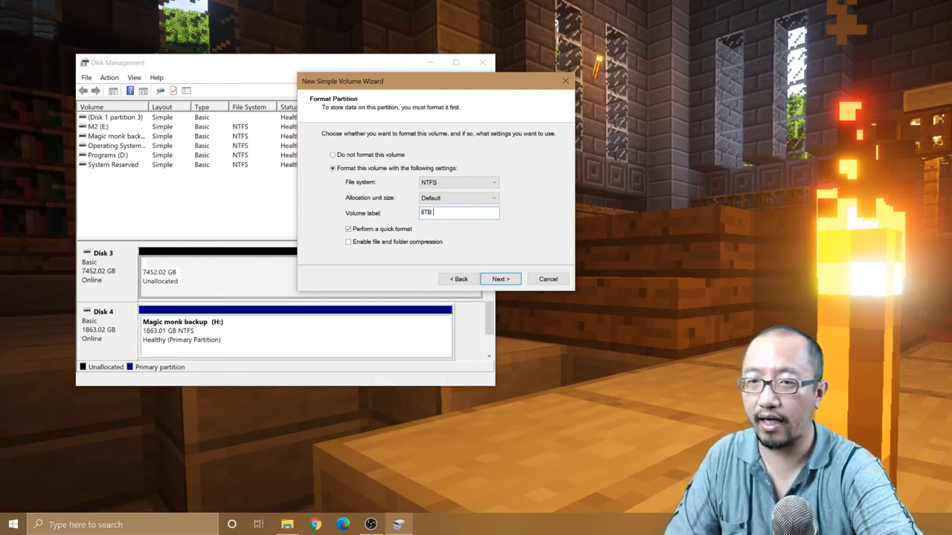
type("HardDrive")
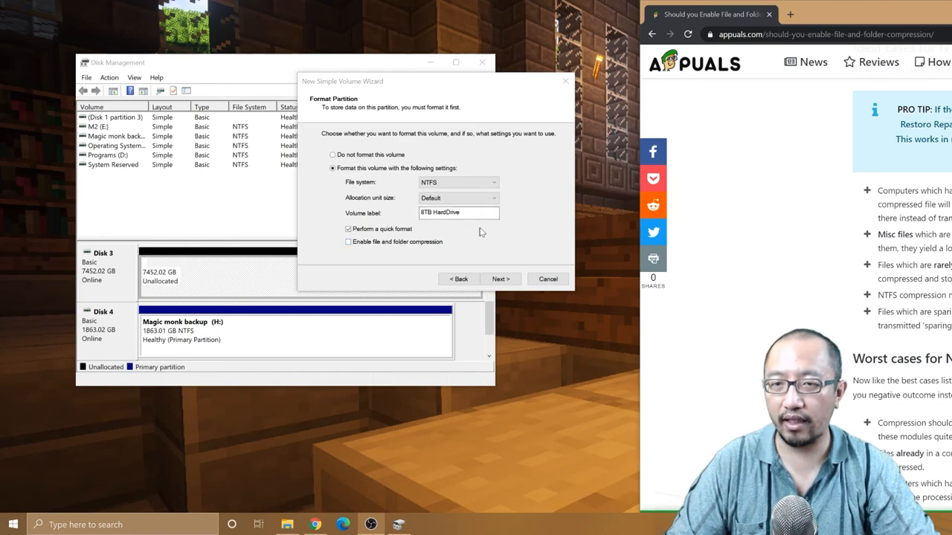
left_click(499, 280)
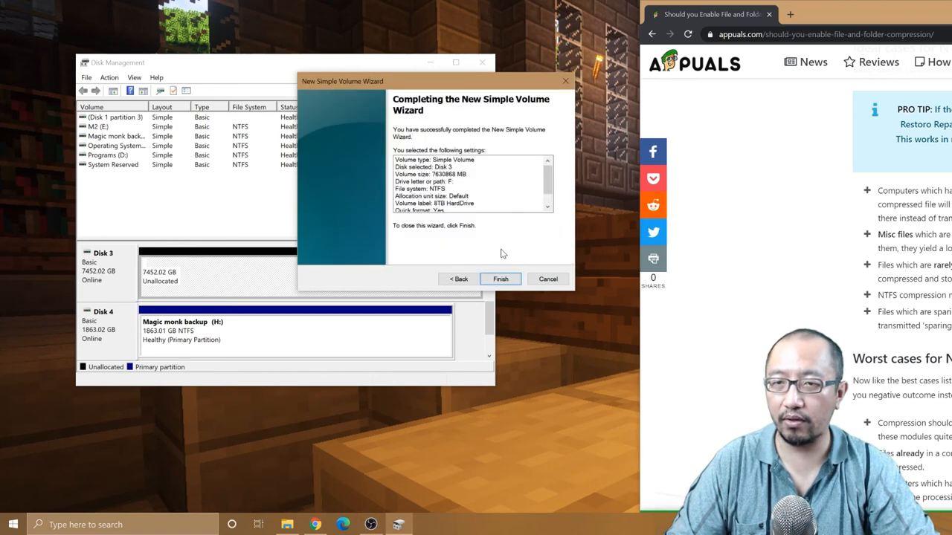
left_click(499, 280)
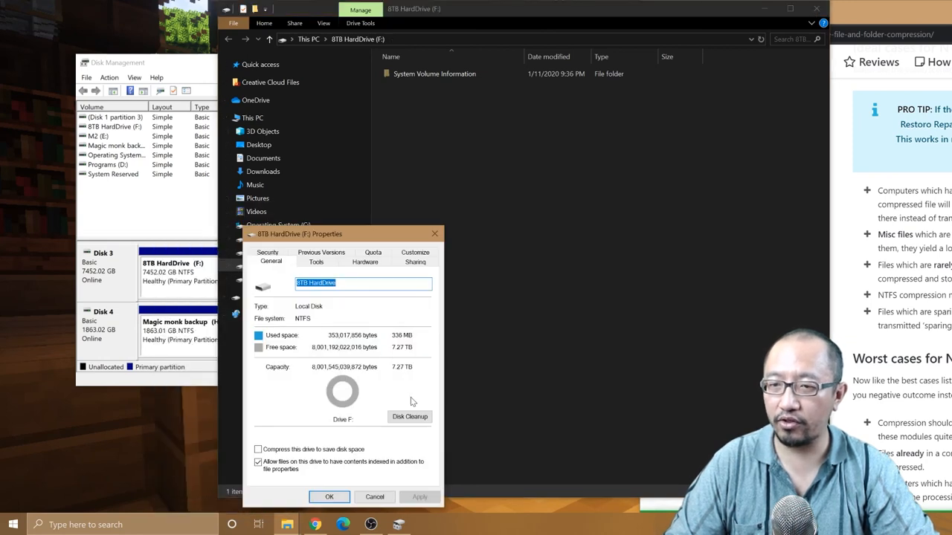
mouse_move(386, 374)
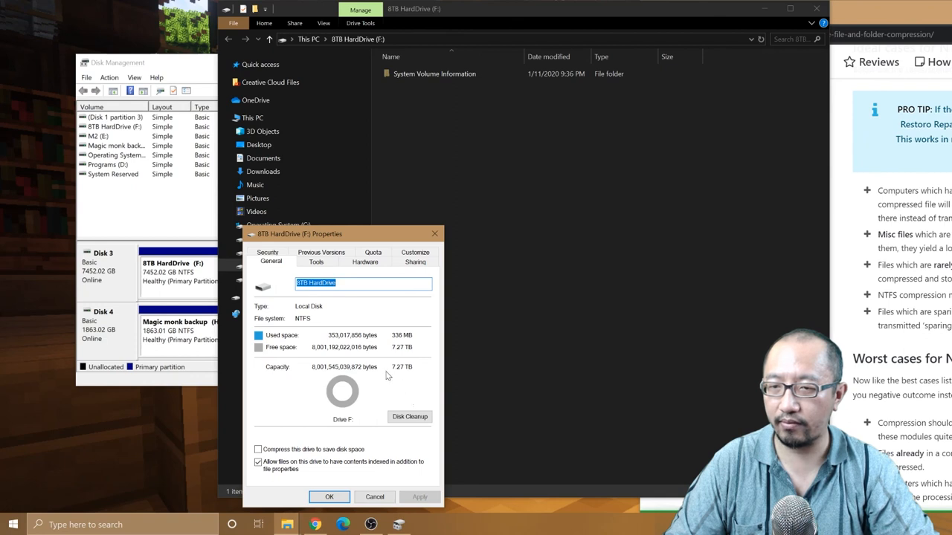
mouse_move(323, 407)
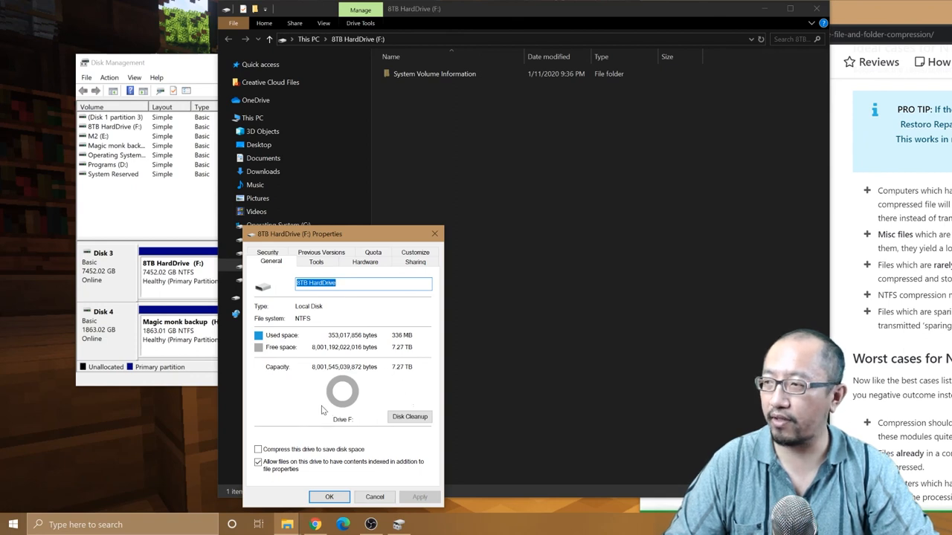
mouse_move(318, 401)
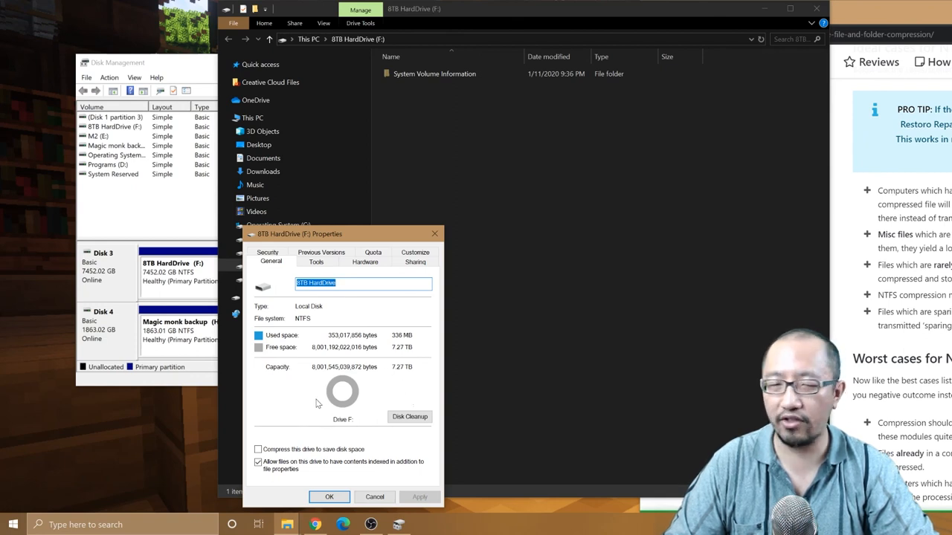